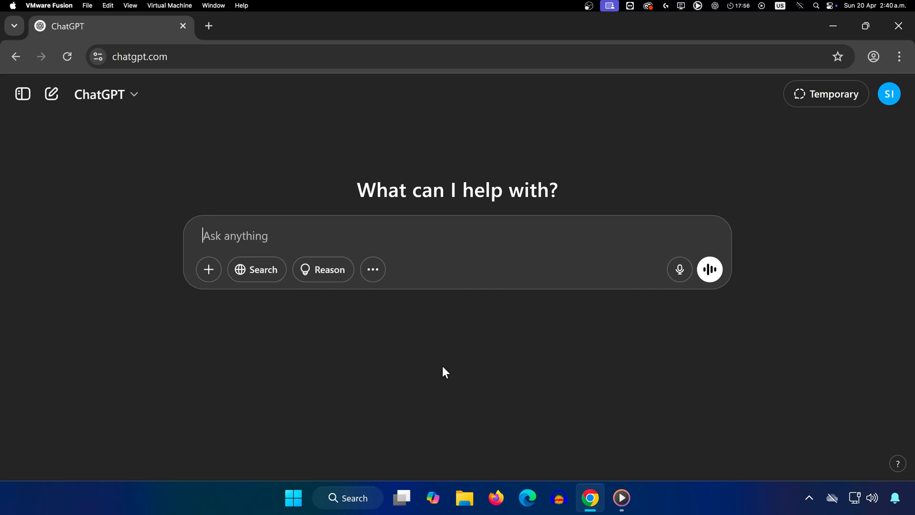
mouse_move(725, 181)
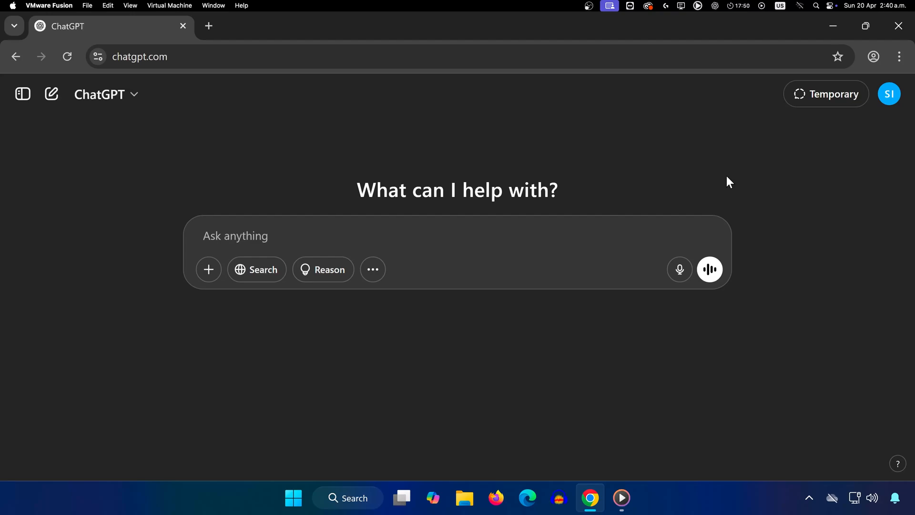
mouse_move(880, 112)
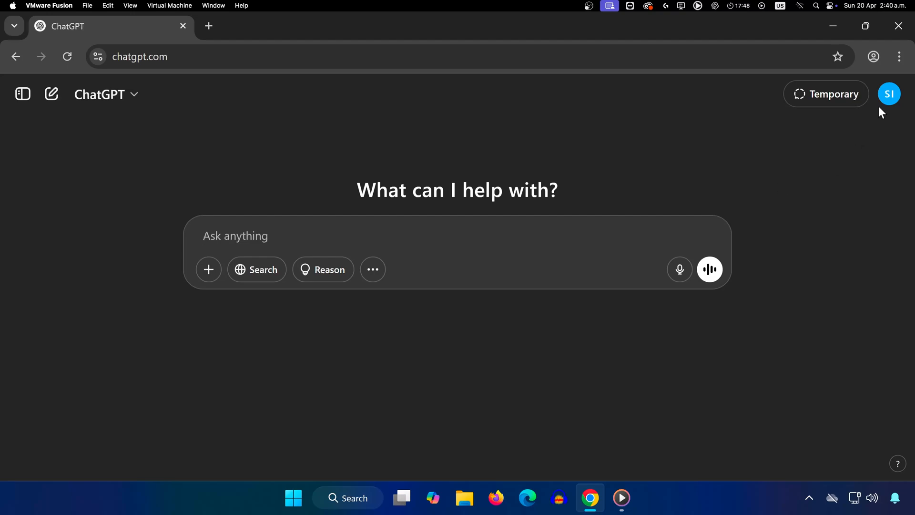
- Log out of the ChatGPT account from the avatar menu and confirm
left_click(890, 93)
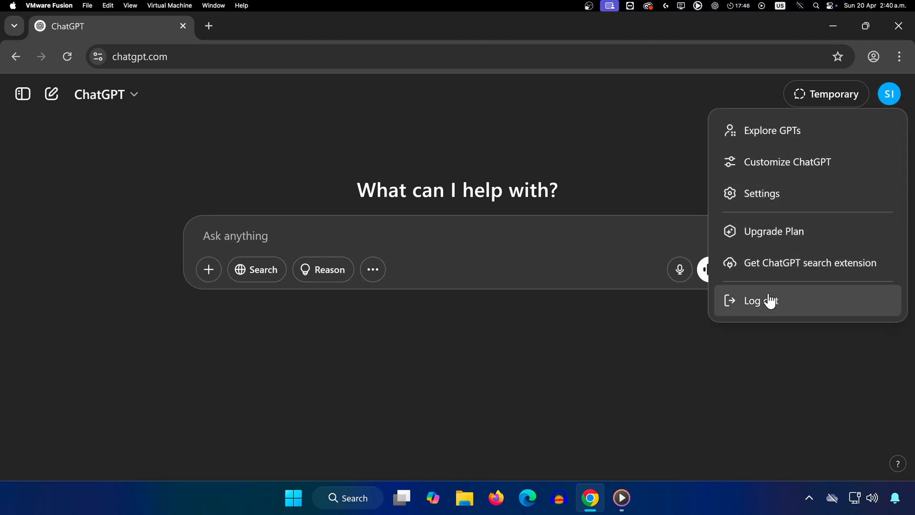
left_click(760, 300)
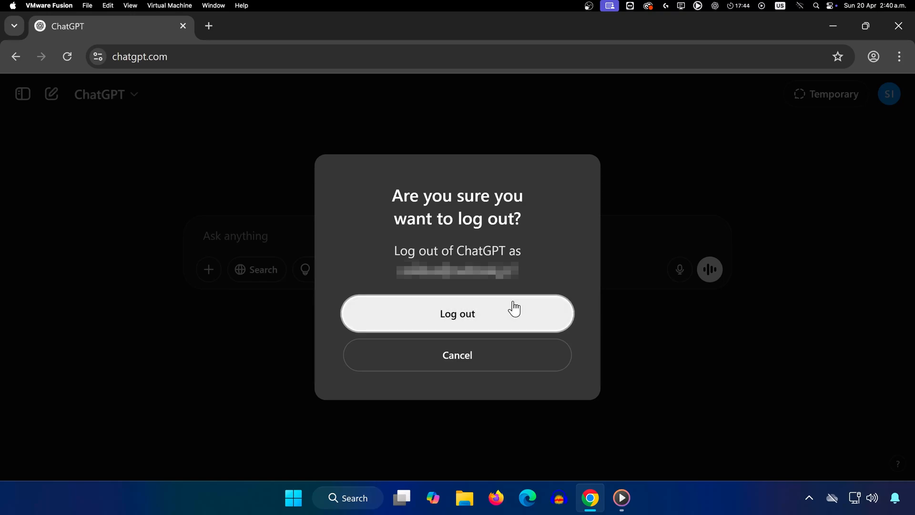
left_click(457, 314)
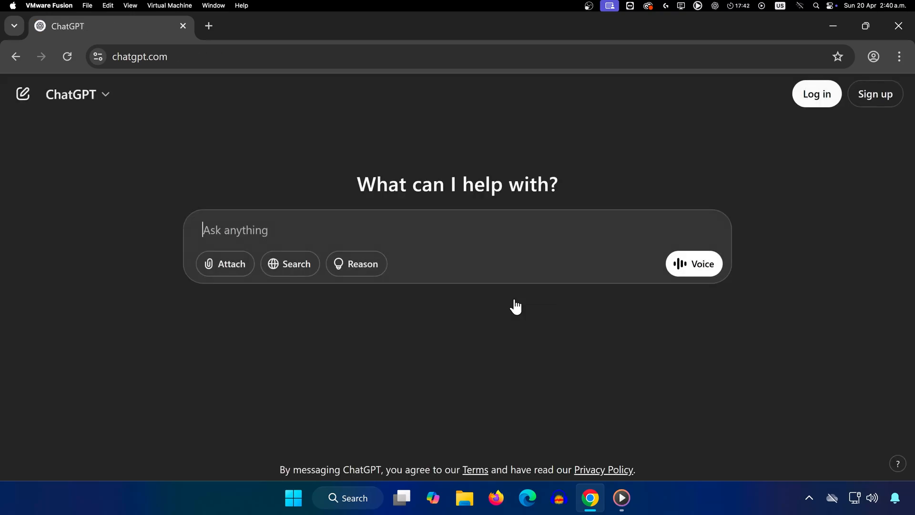
- Sign back in with the saved email address and password to restore the session
left_click(817, 95)
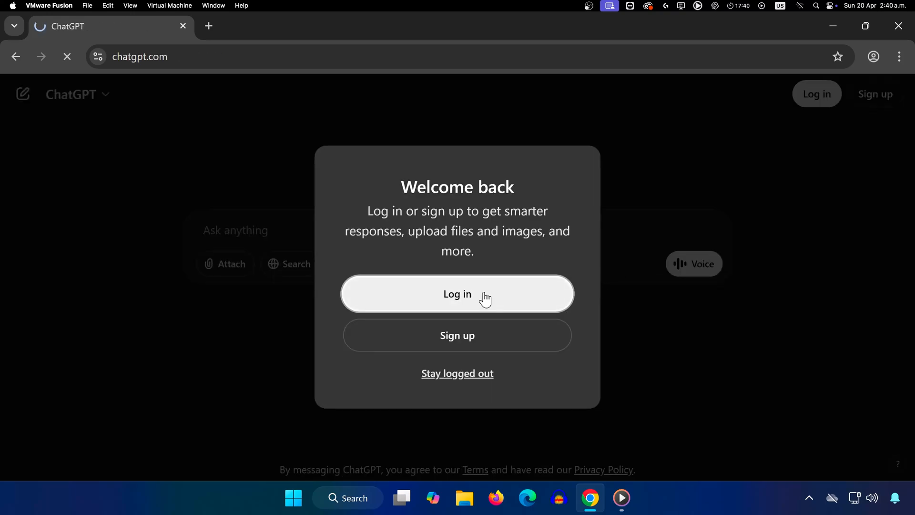
left_click(456, 293)
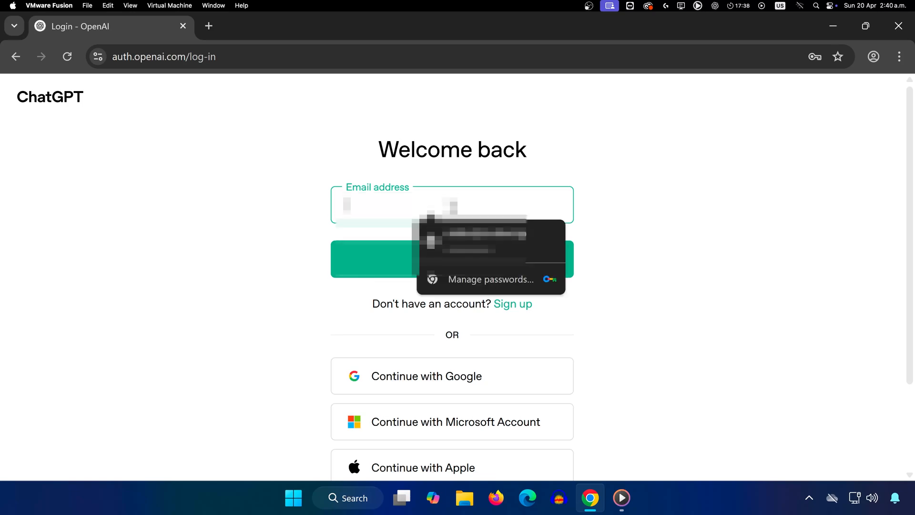
left_click(452, 259)
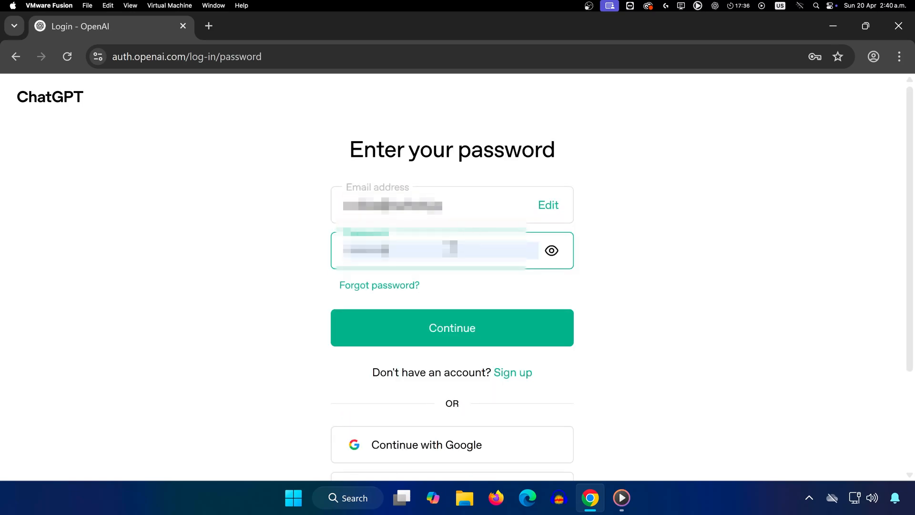
left_click(451, 327)
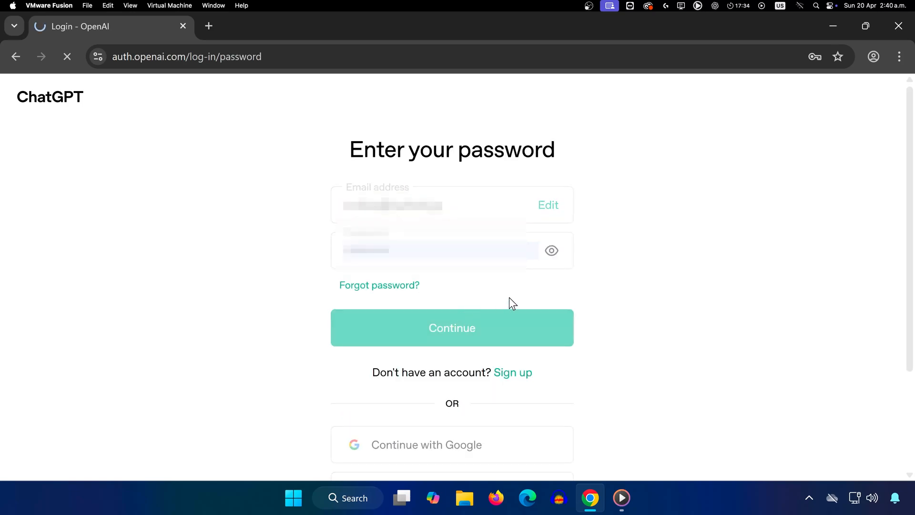
left_click(452, 327)
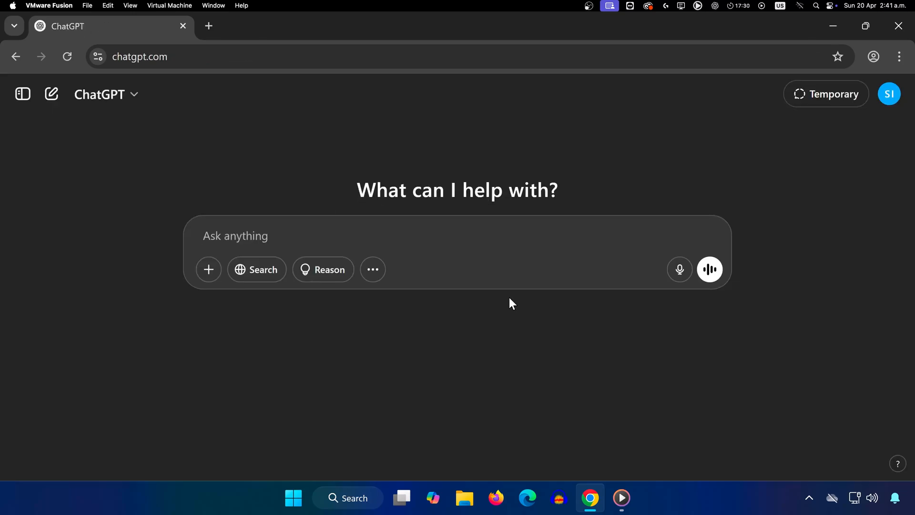
- Load chatgpt.com in a new incognito window and start its Log in flow
left_click(897, 56)
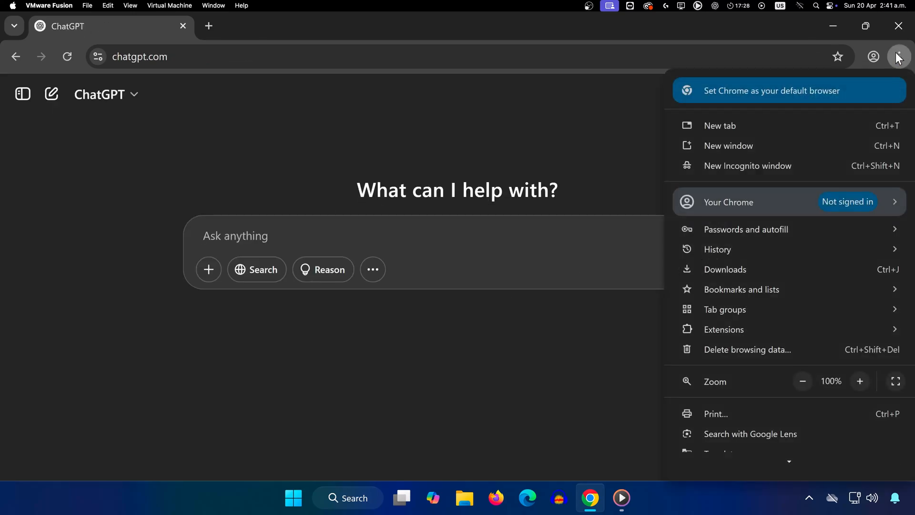
mouse_move(753, 169)
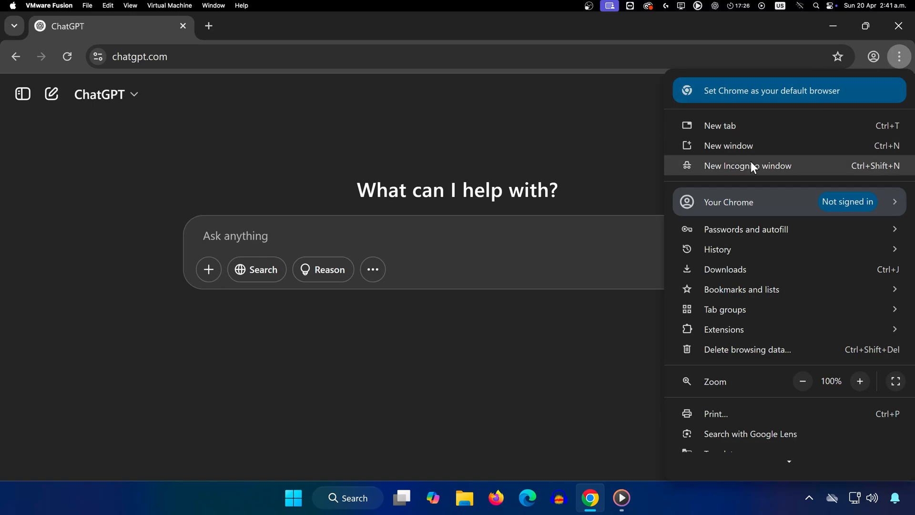
left_click(748, 166)
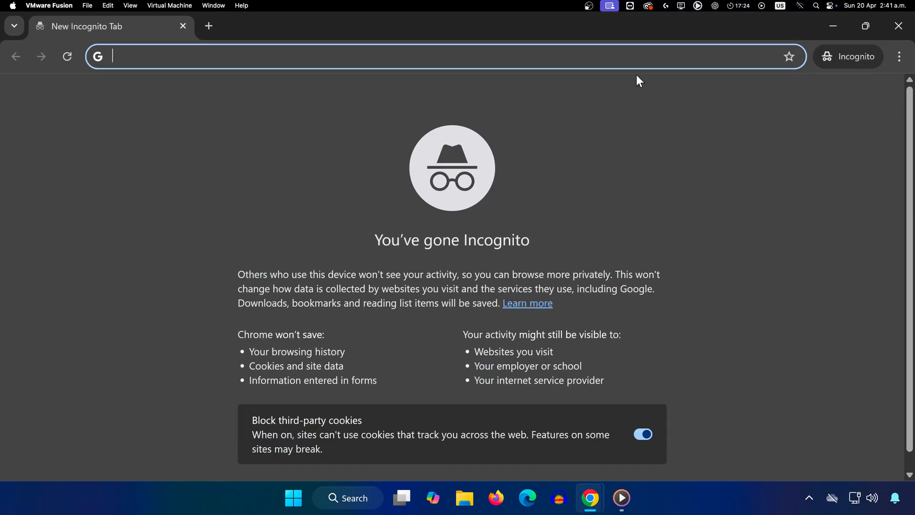
type("https://chatgpt.com/")
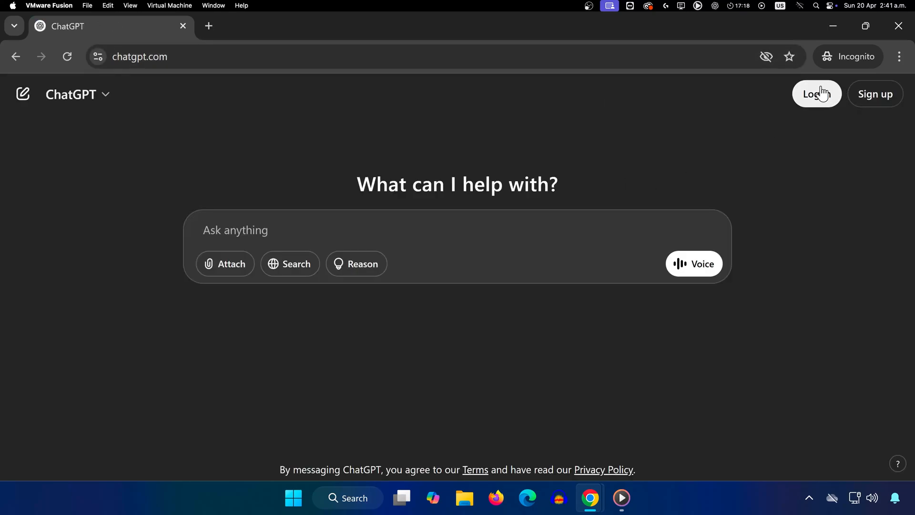
left_click(816, 93)
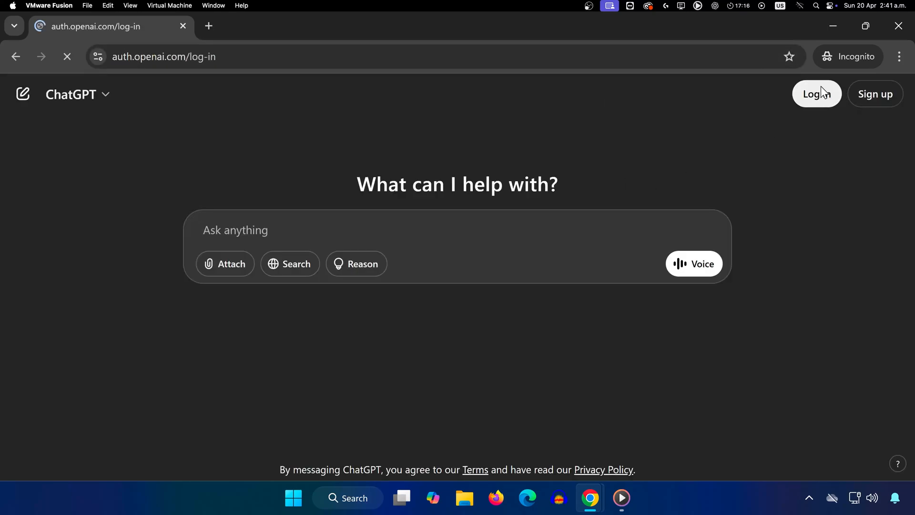
left_click(816, 94)
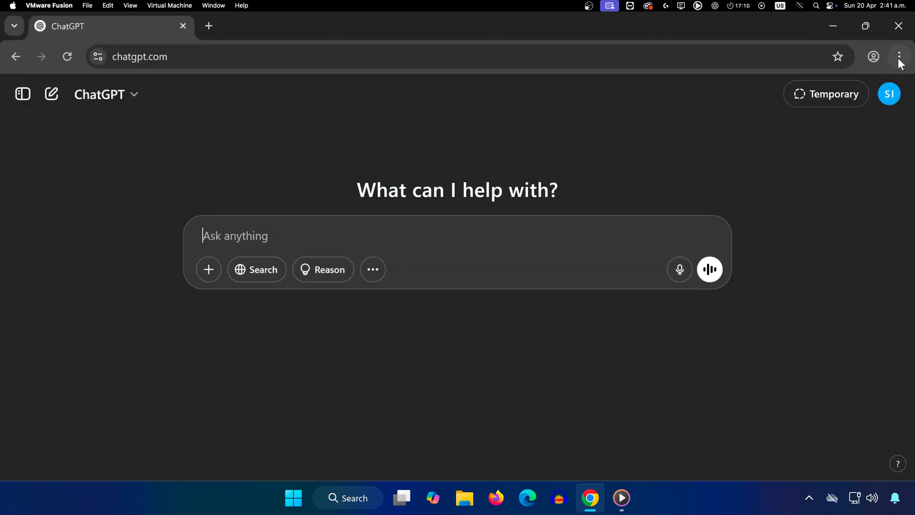
- Visit Chrome's extensions page for Google Docs Offline, then return to the ChatGPT tab
left_click(899, 57)
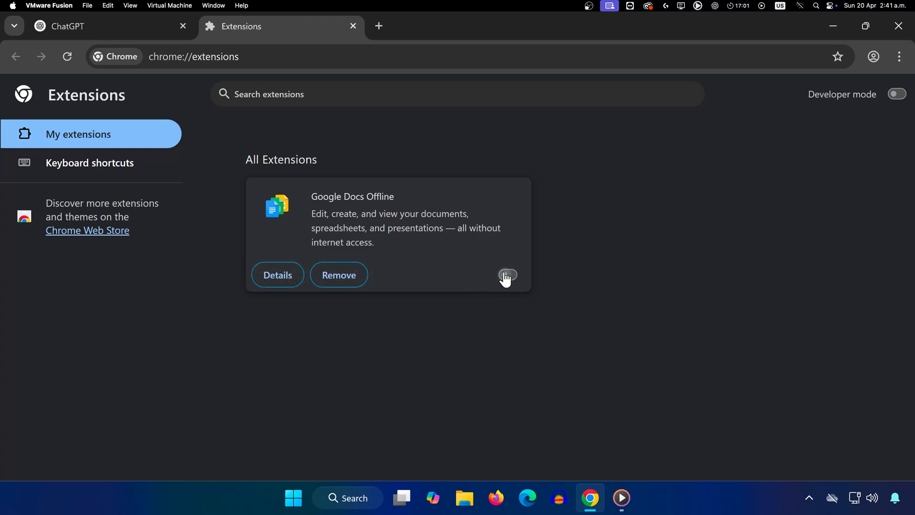
left_click(70, 27)
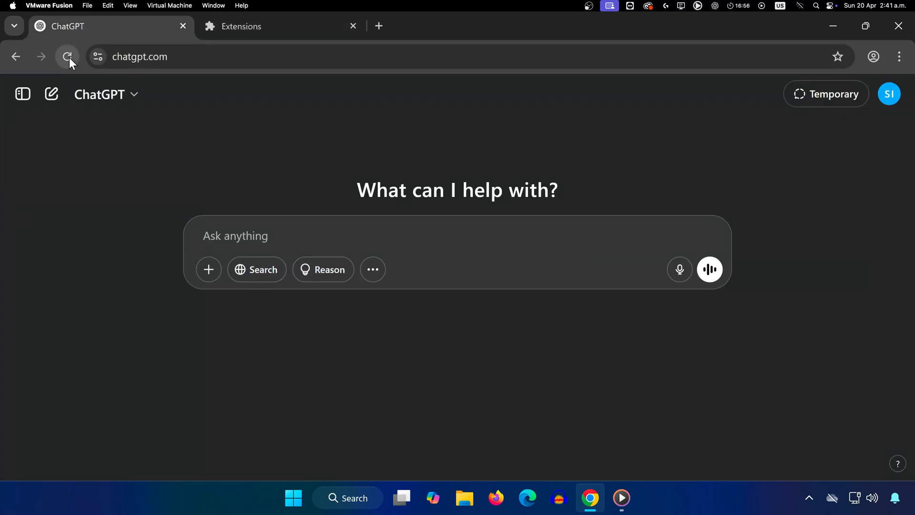